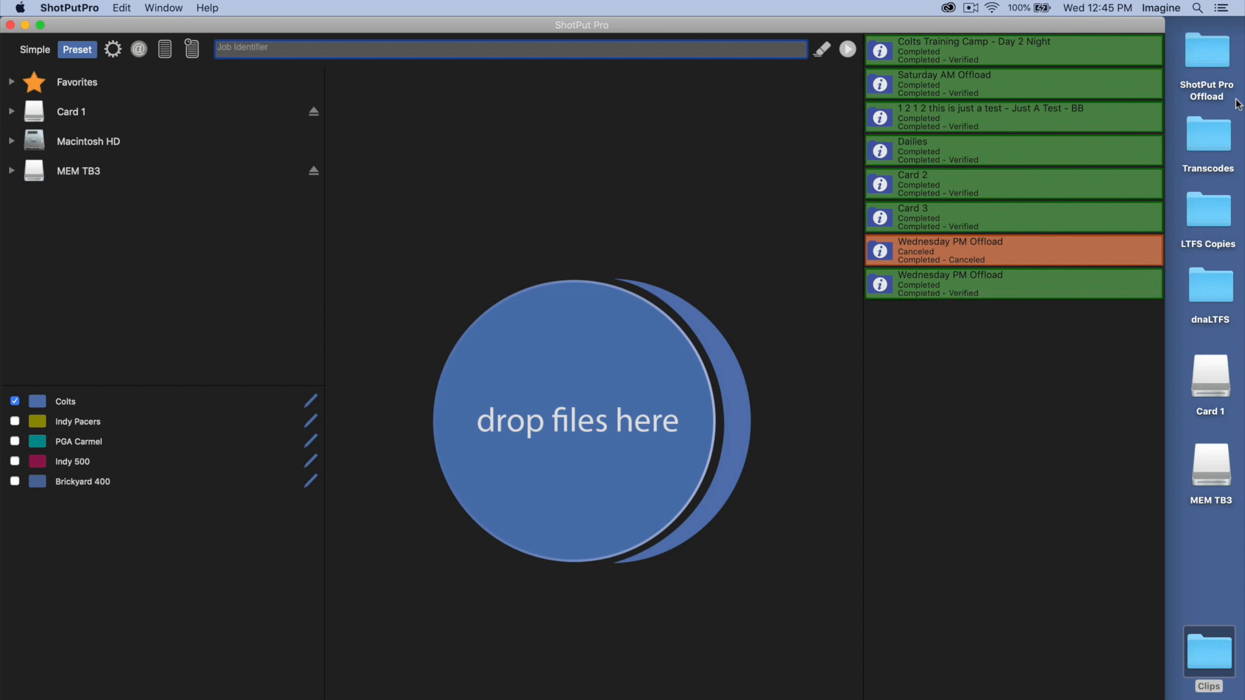
mouse_move(1042, 120)
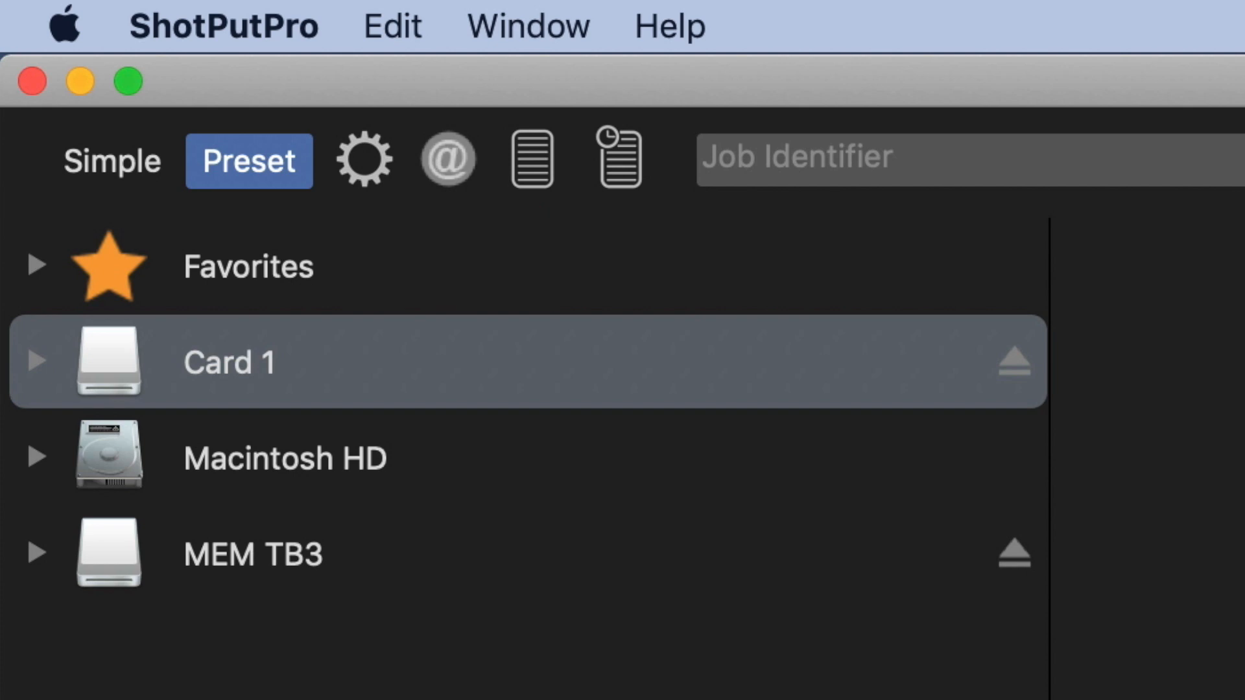
Step: Set checksum type to XXHash-64 and verification to file size comparison, accepting the conflict warning
left_click(223, 26)
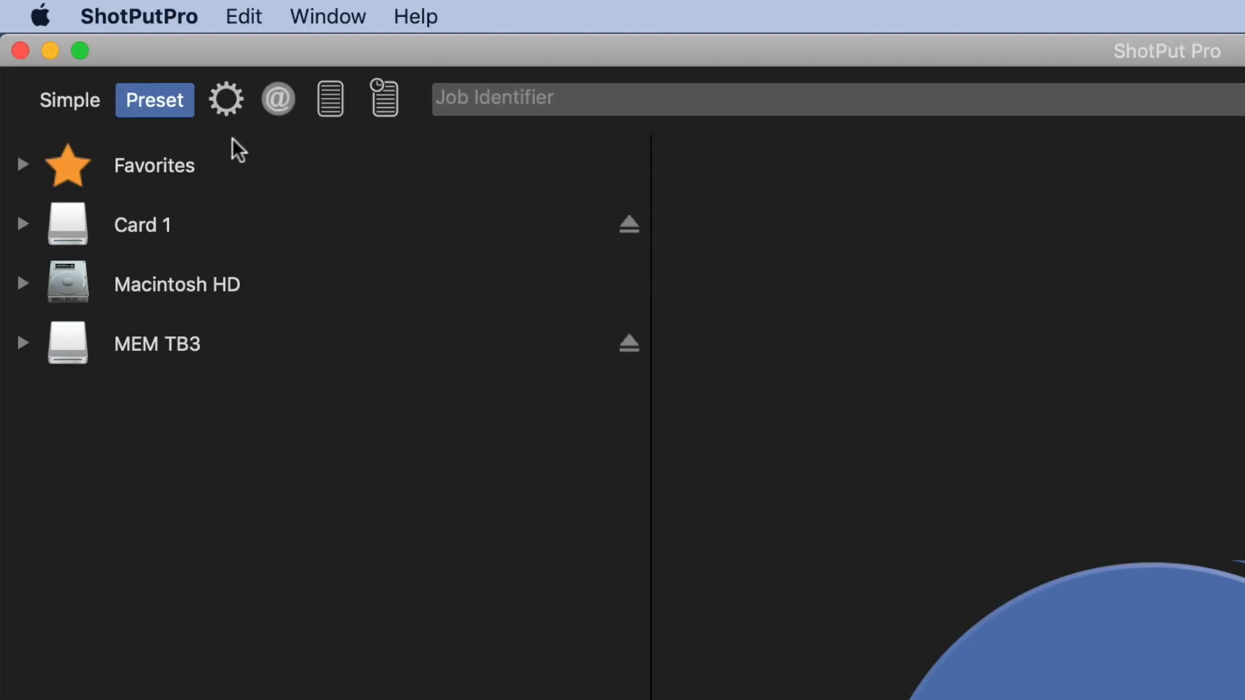
left_click(225, 98)
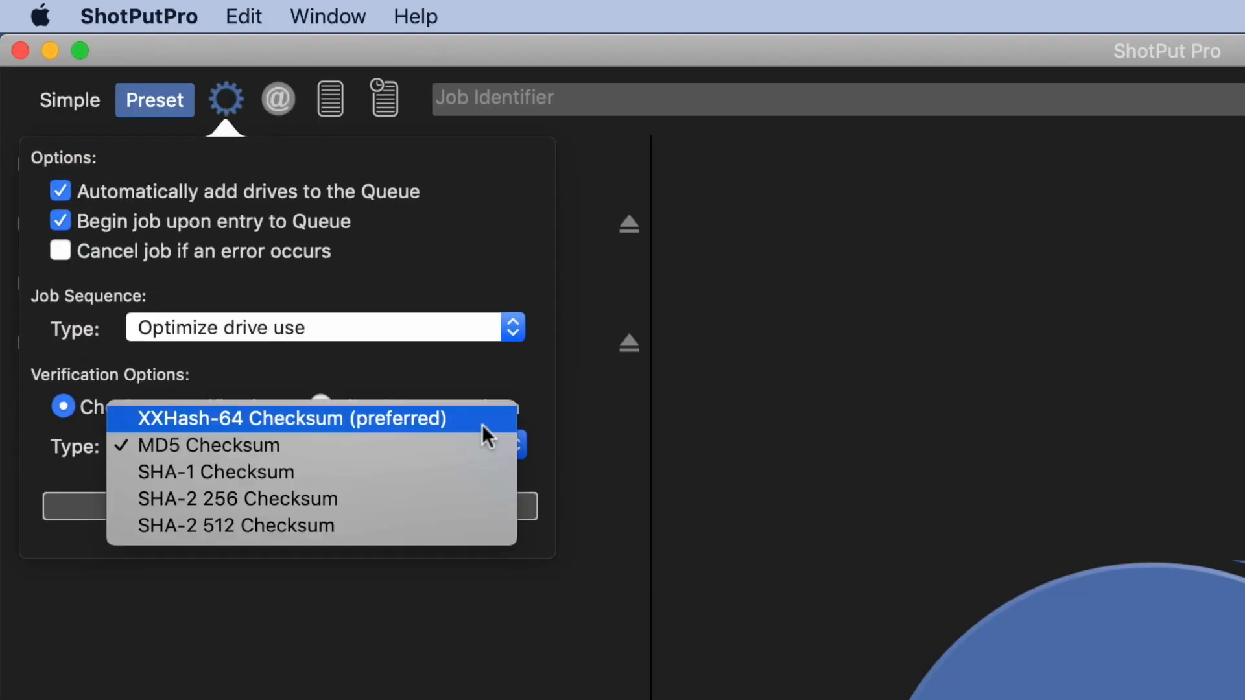
left_click(292, 419)
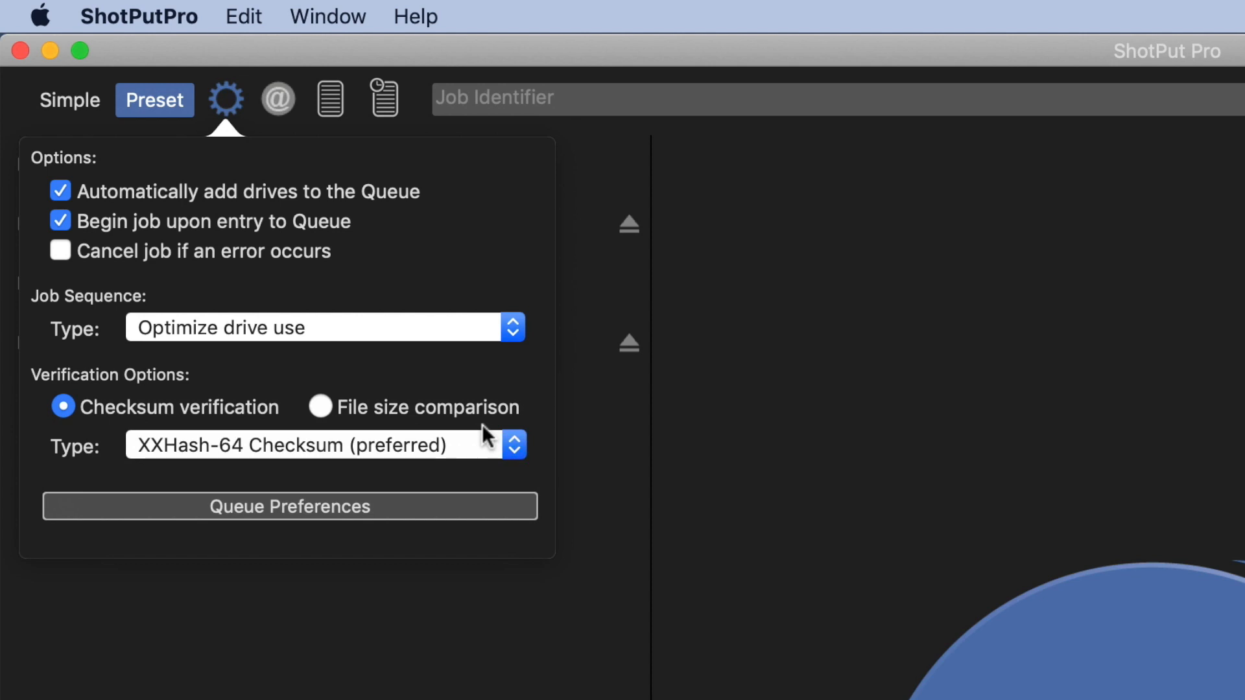
left_click(319, 406)
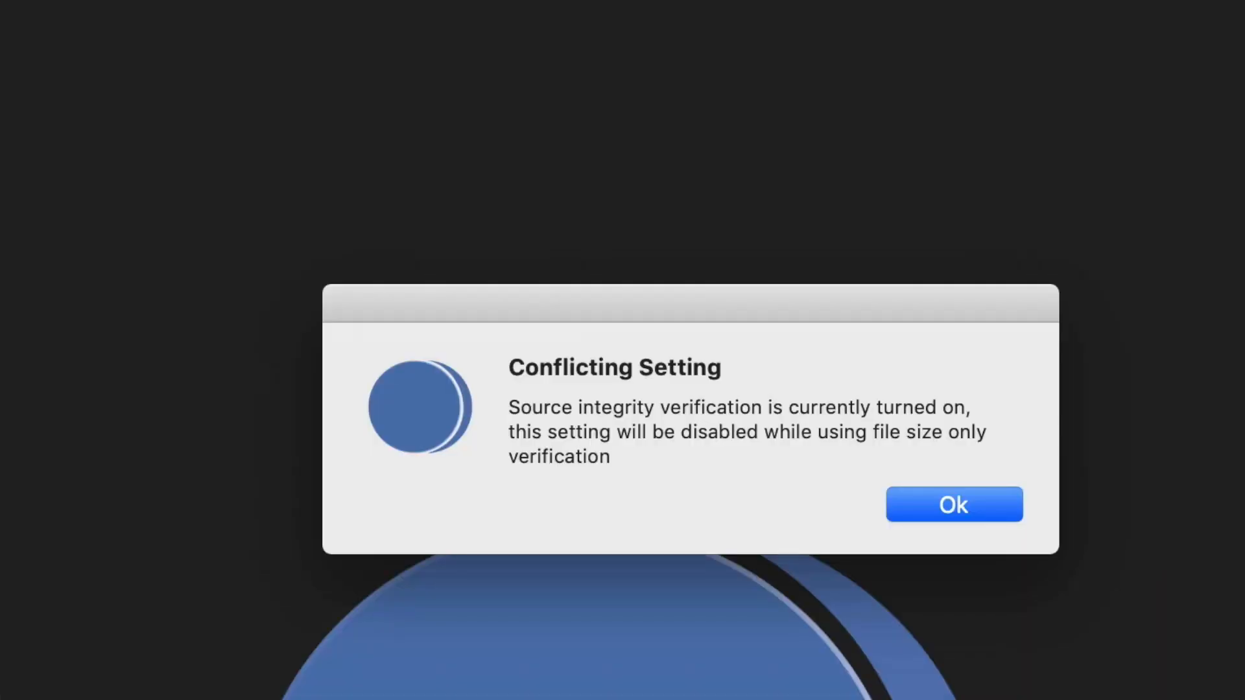
left_click(953, 504)
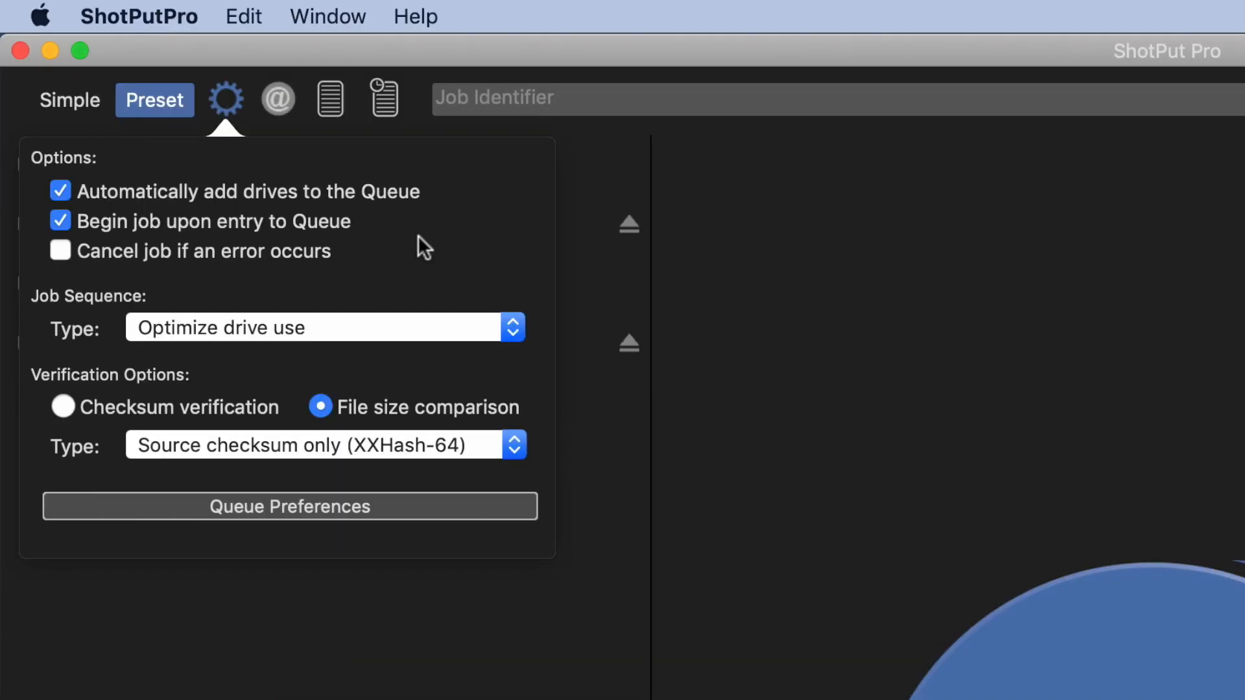
mouse_move(494, 280)
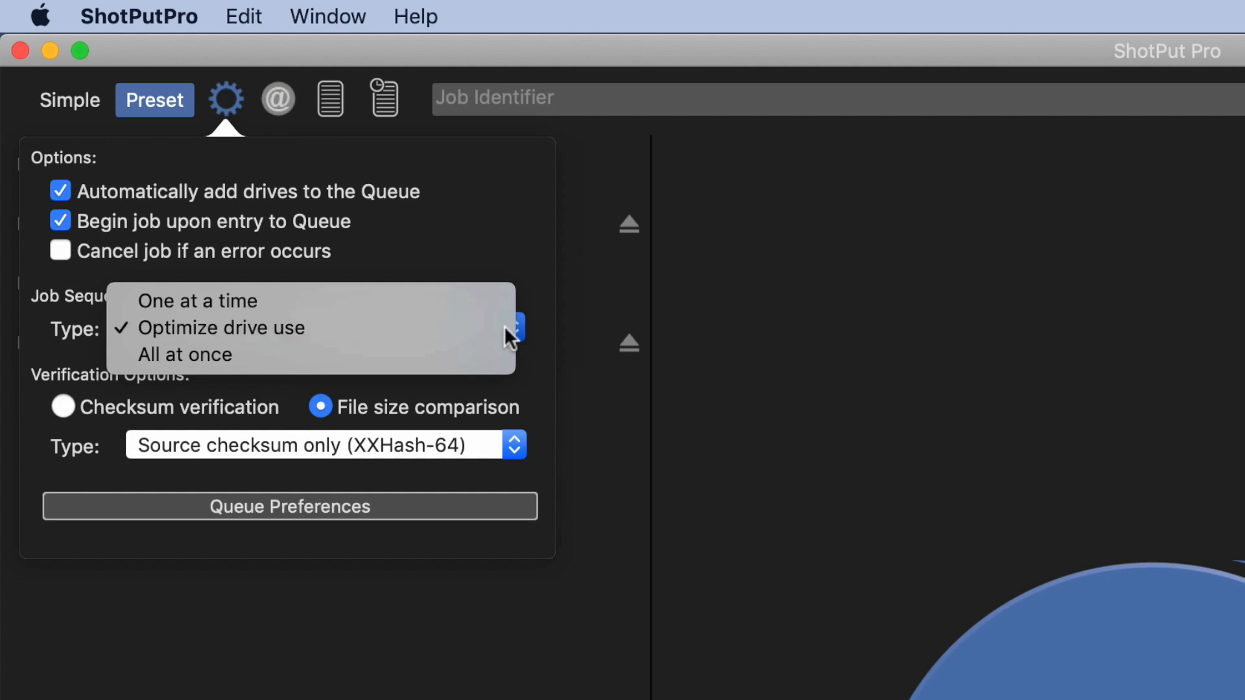
Step: Review the full Job Preferences window and close it
left_click(289, 508)
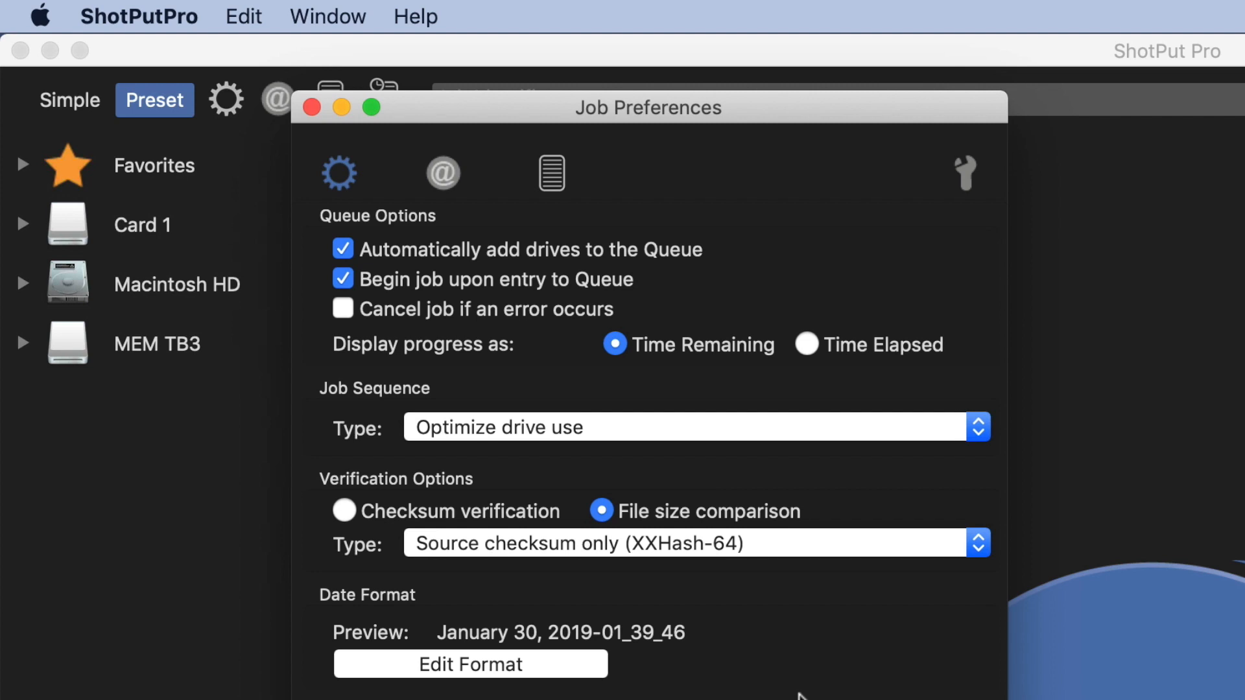
left_click(310, 108)
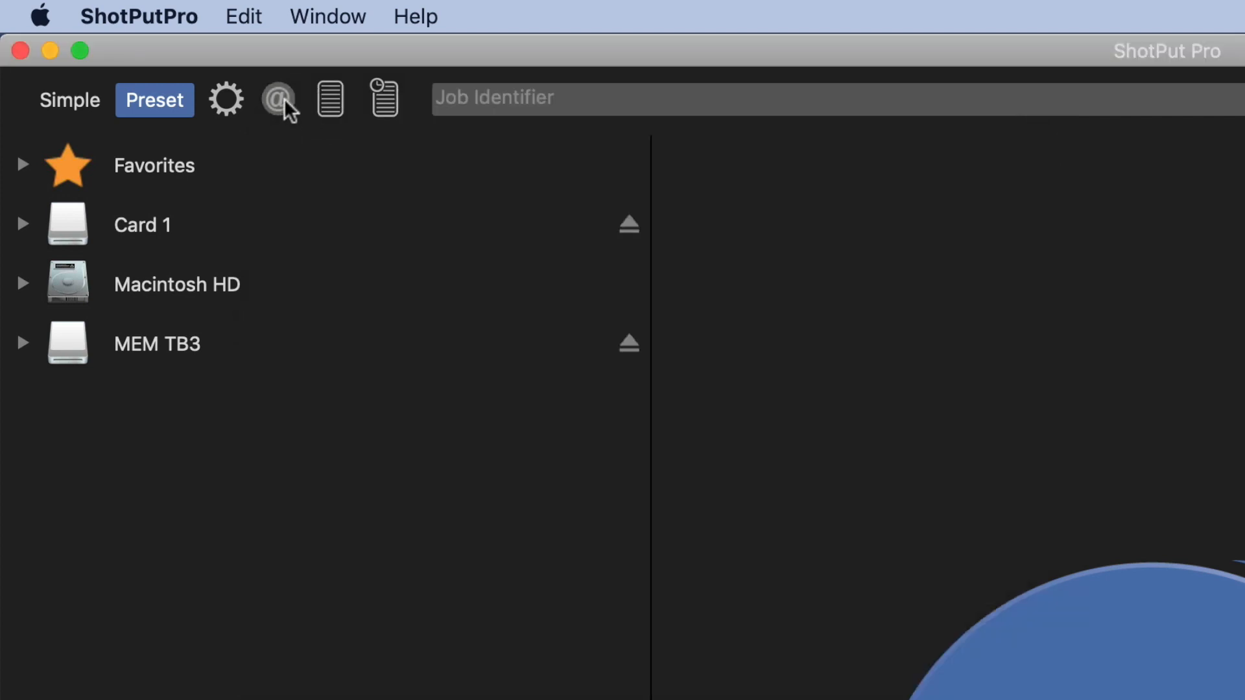
Step: Enable sending an email upon completion with the report included
left_click(277, 100)
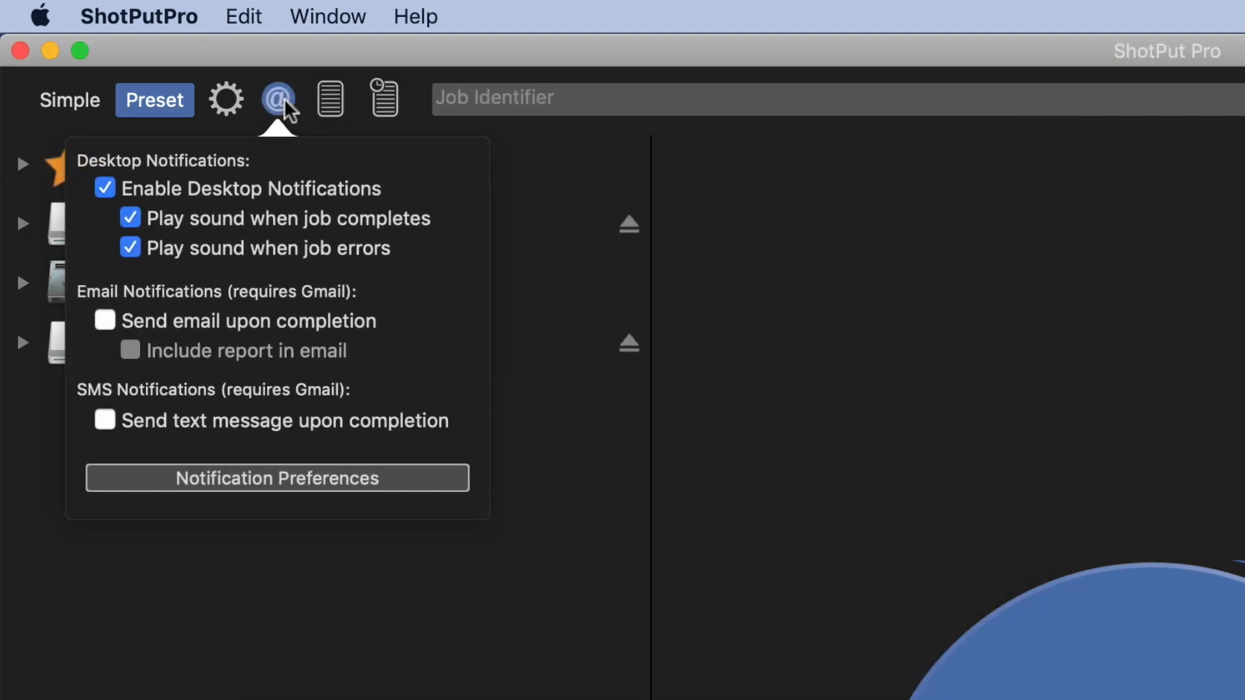
left_click(105, 321)
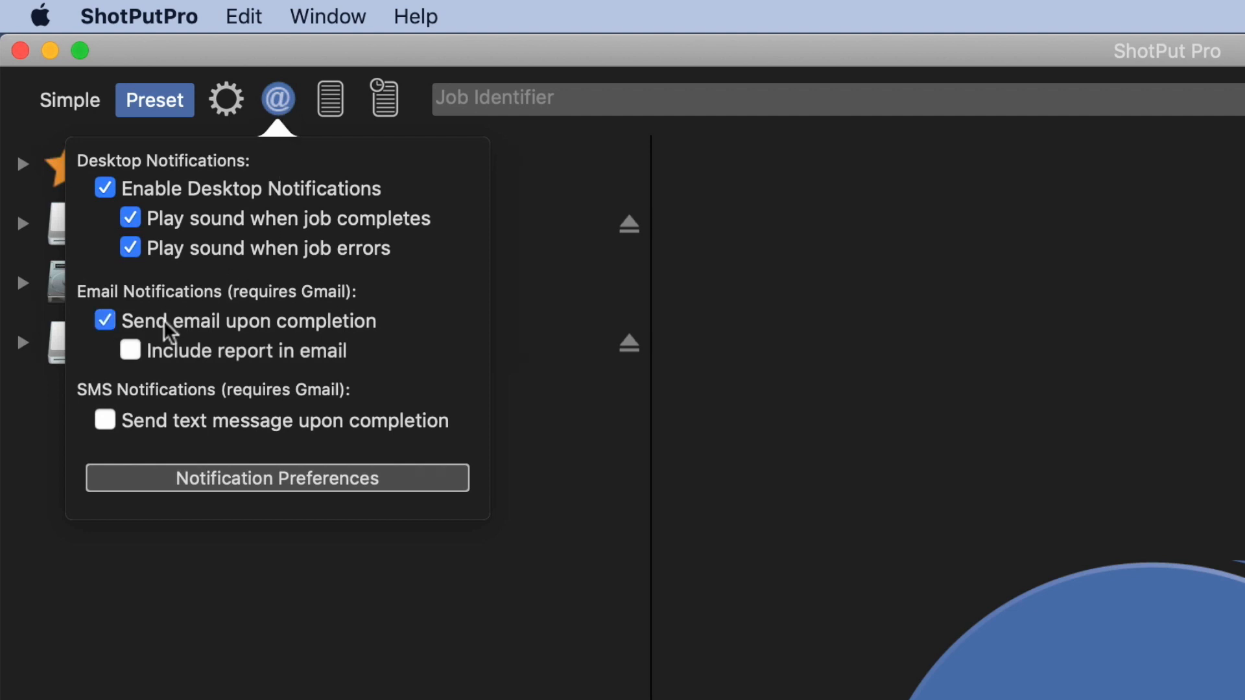
left_click(130, 350)
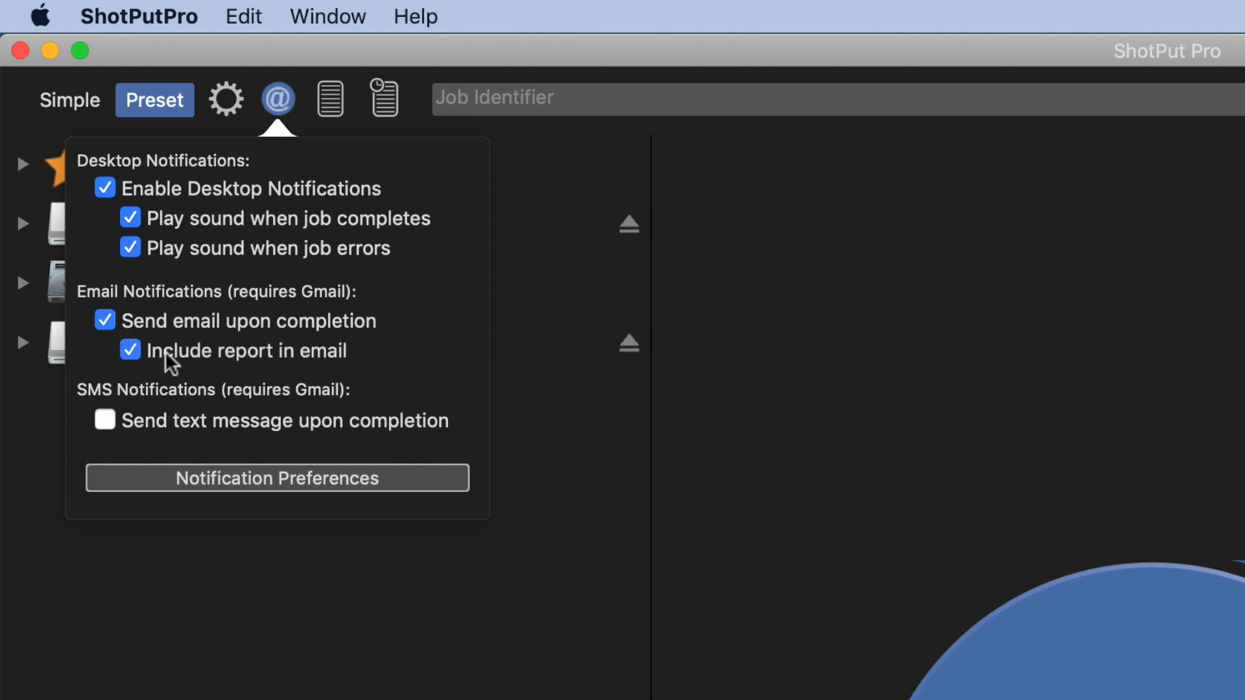
left_click(278, 479)
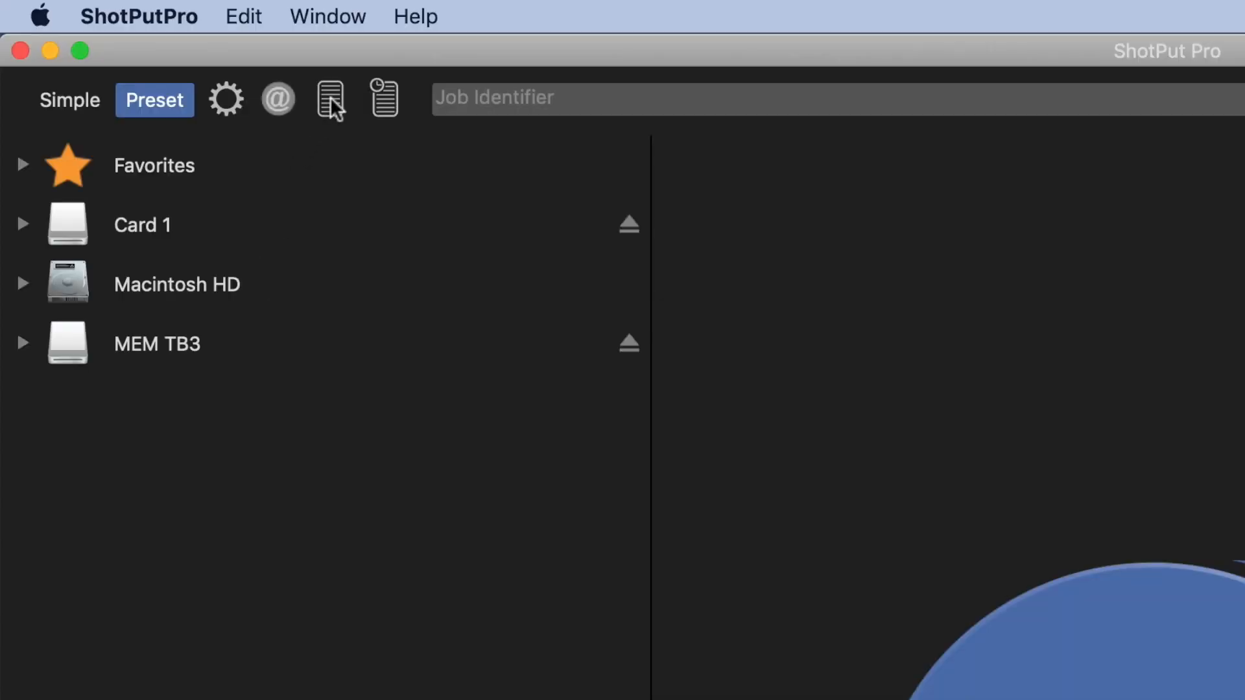
Step: Enable PDF reports alongside MHL in the report output options
left_click(328, 99)
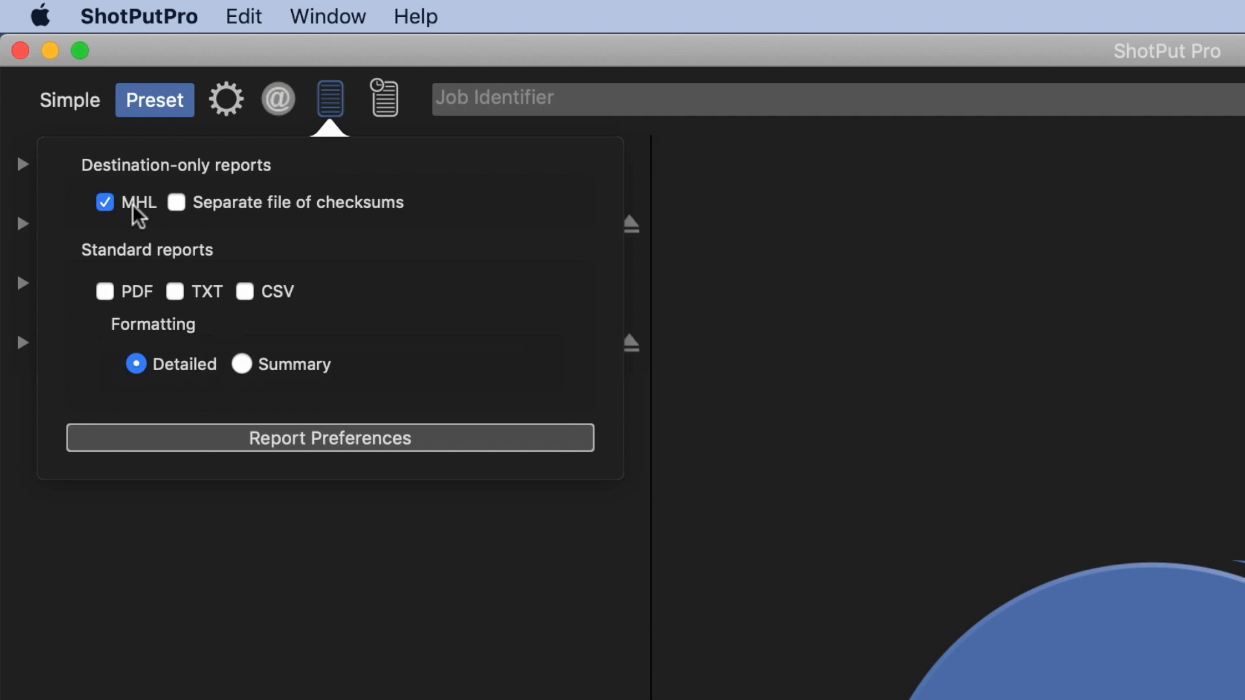
mouse_move(93, 269)
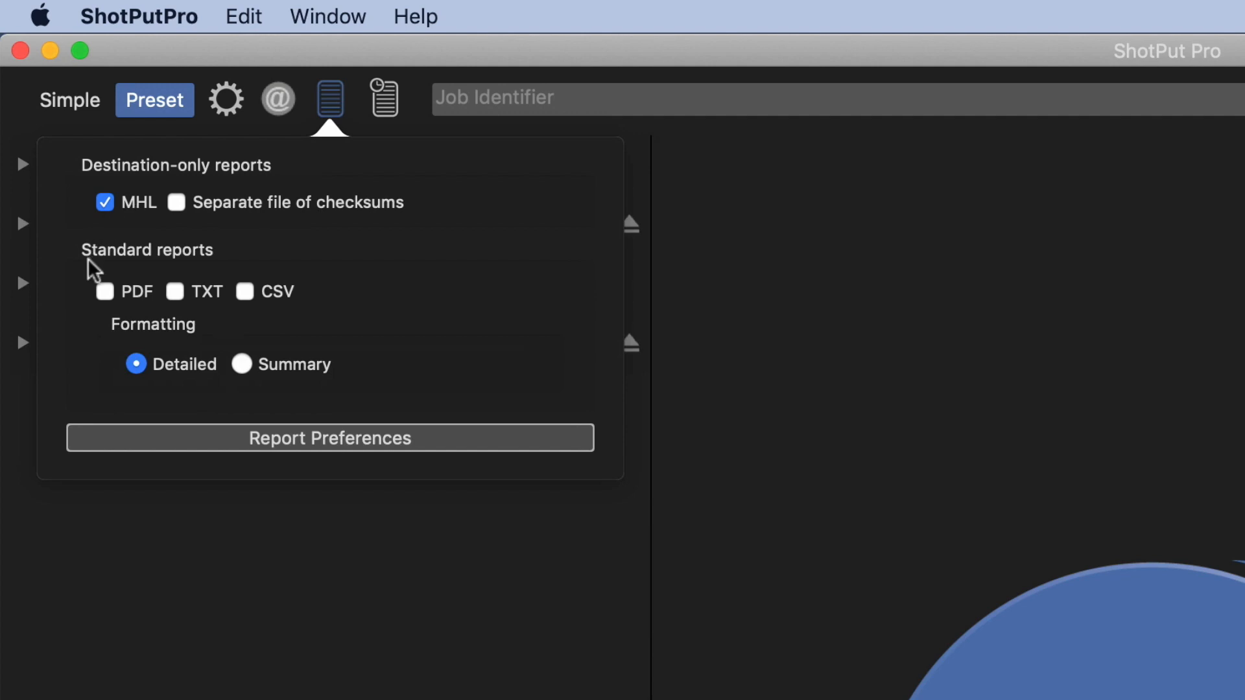
left_click(105, 292)
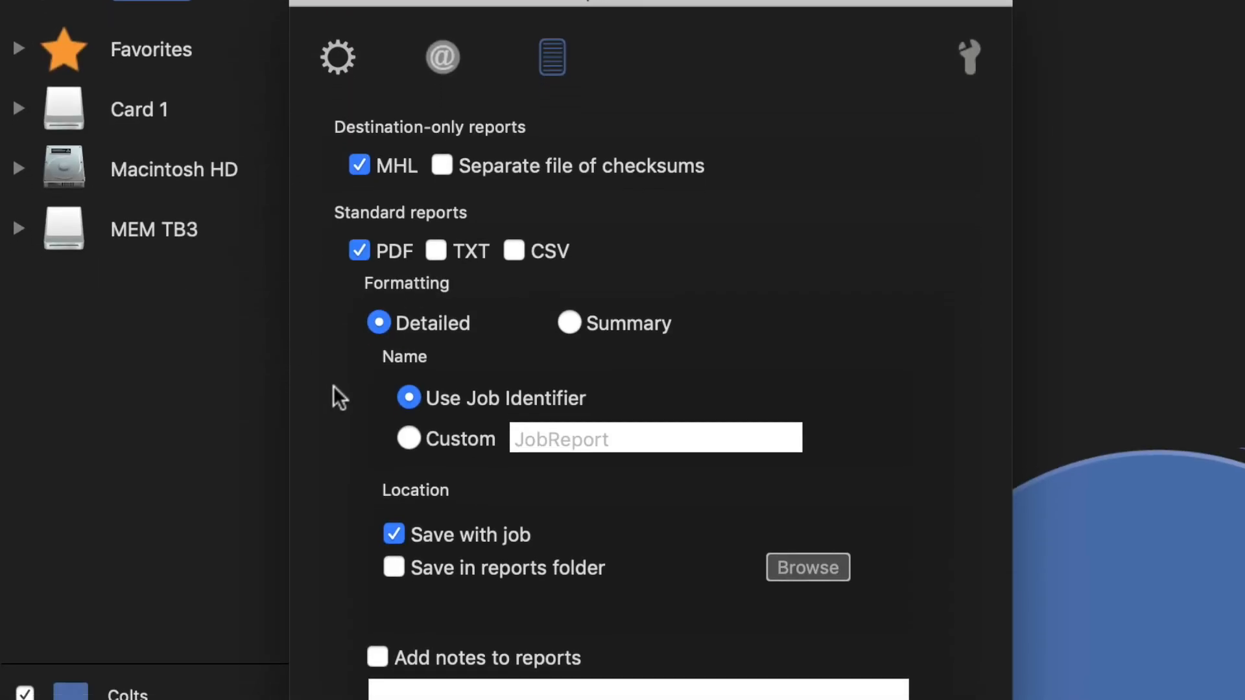
Step: Add the report note 'Project Information:' and limit additional PDF formatting to video files only
scroll("down", 3)
type("P")
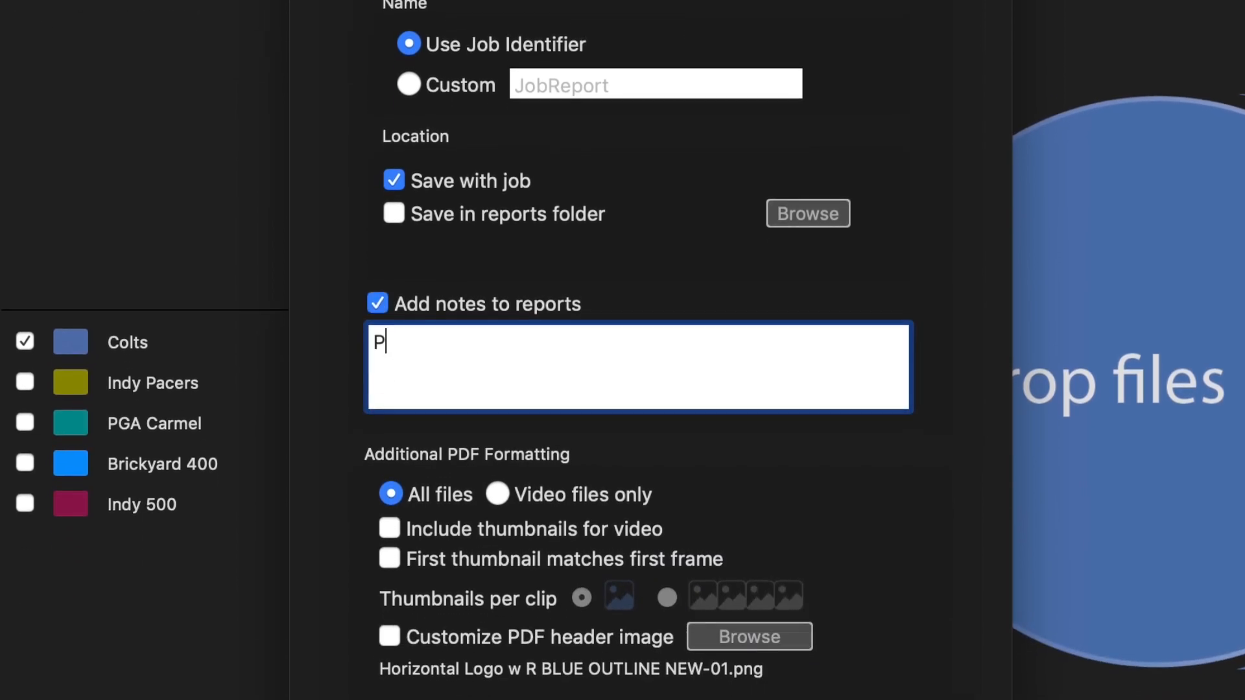
type("roject Infor")
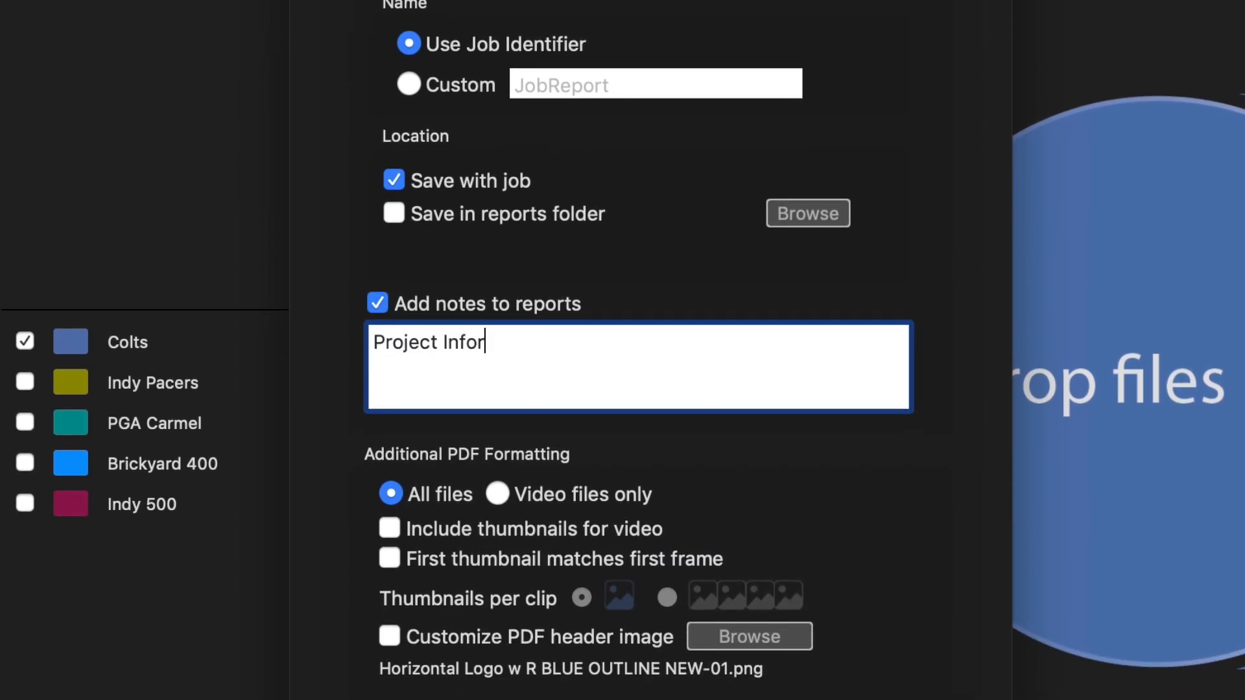
type("mation:")
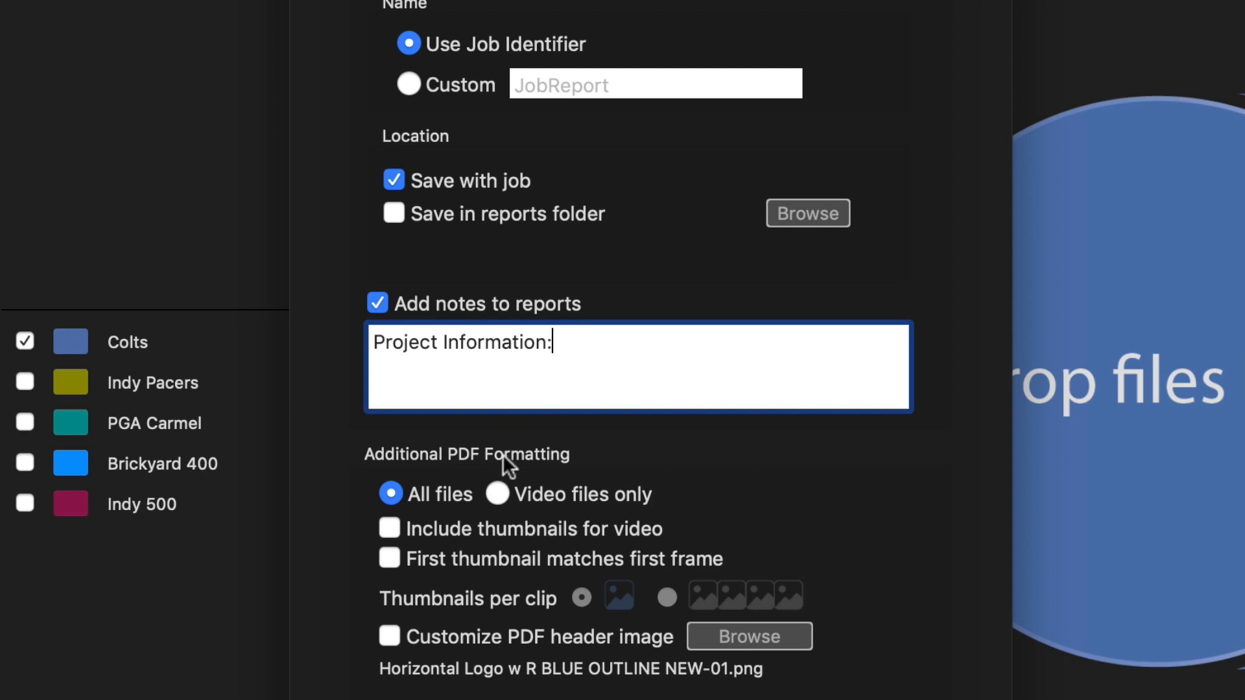
left_click(496, 494)
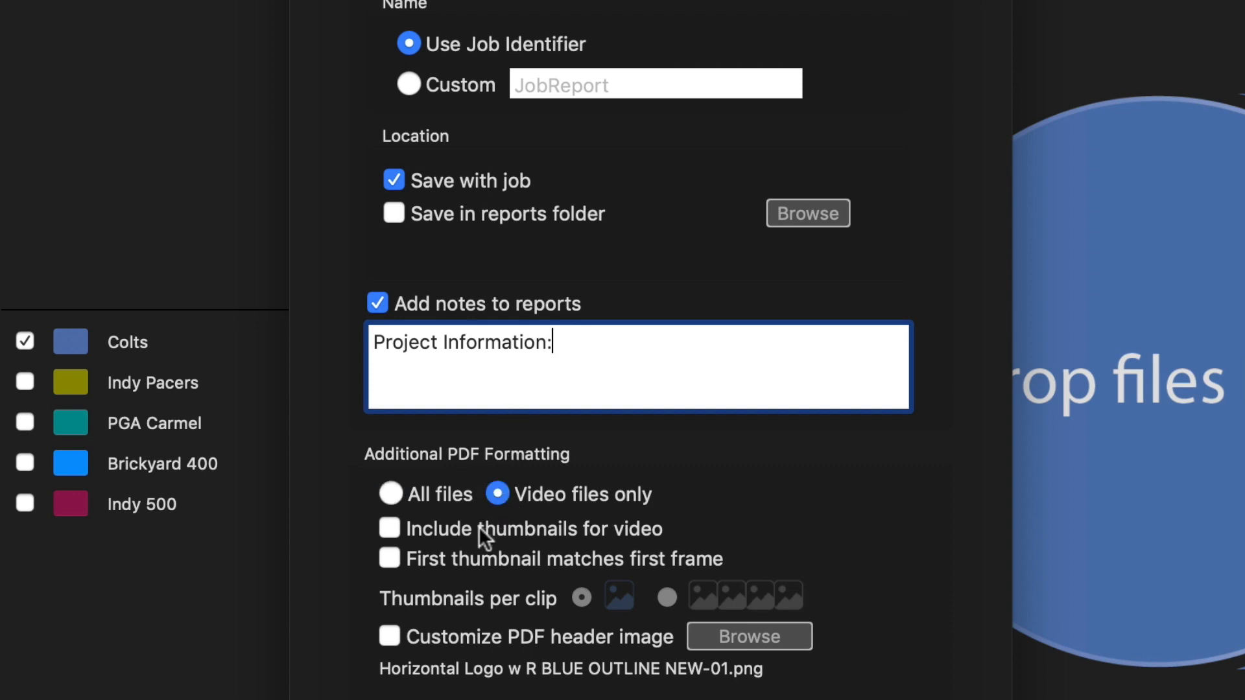
left_click(667, 596)
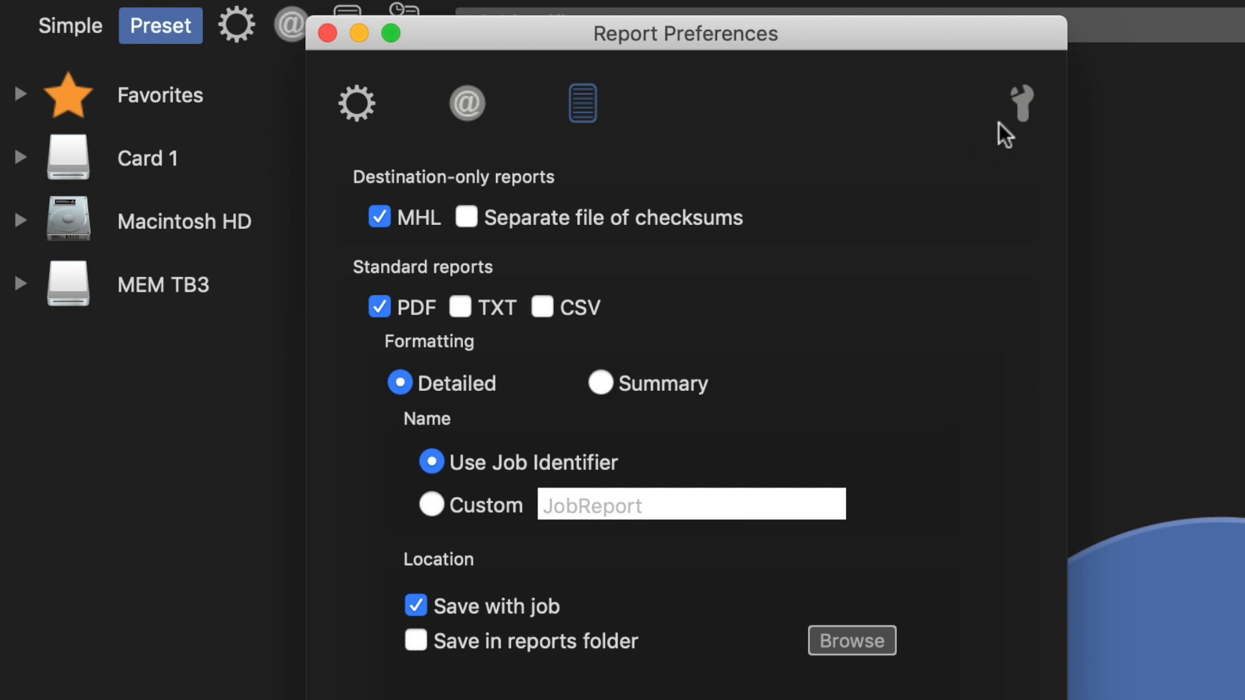
Step: Scroll through Advanced Preferences covering name collisions, updates, file dates and file cloning
left_click(1022, 104)
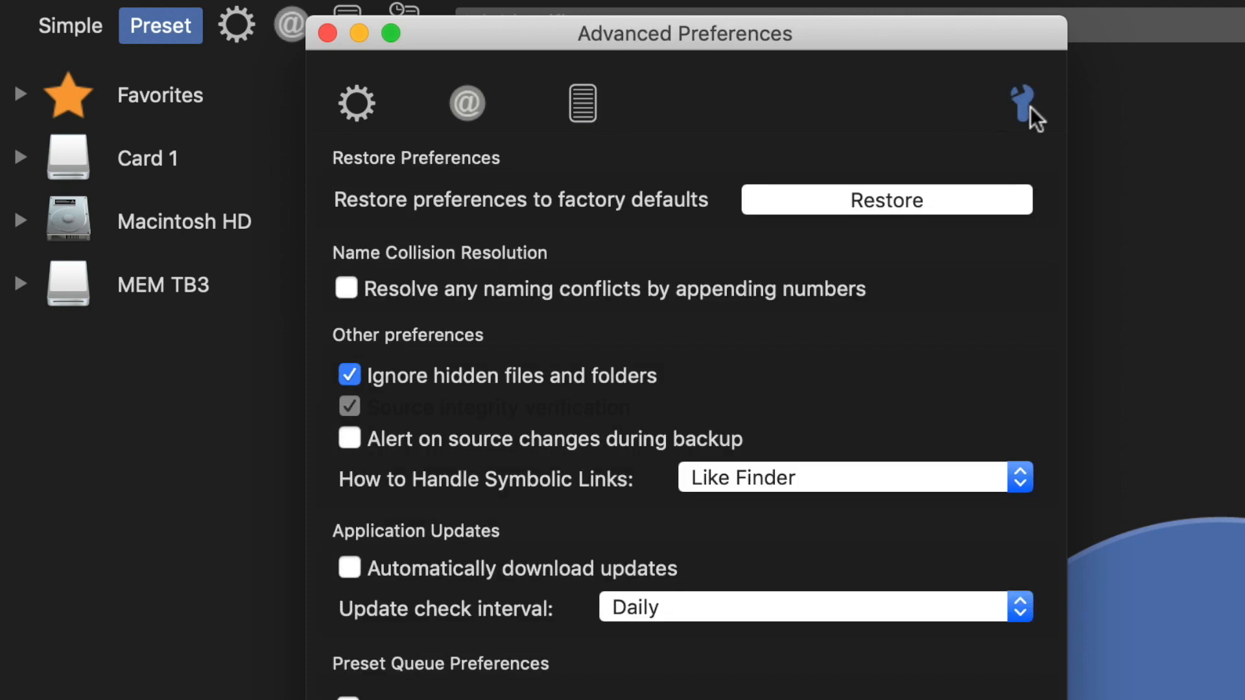
scroll("down", 3)
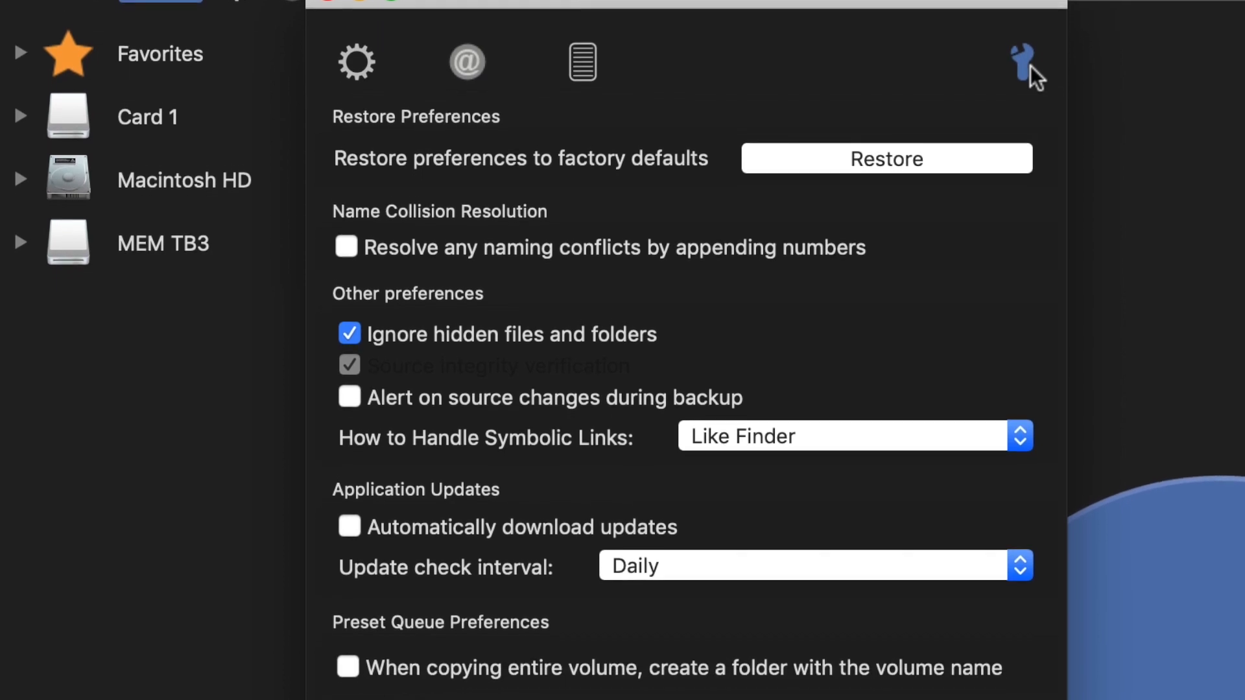
scroll("down", 3)
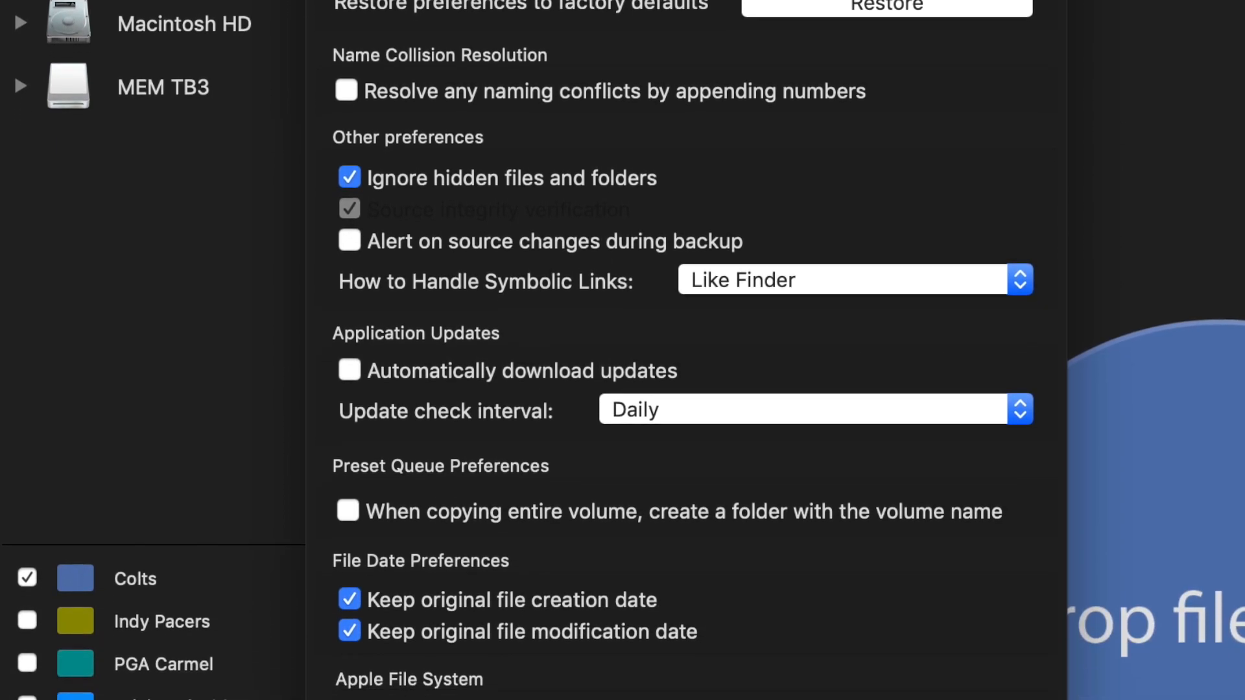
scroll("down", 3)
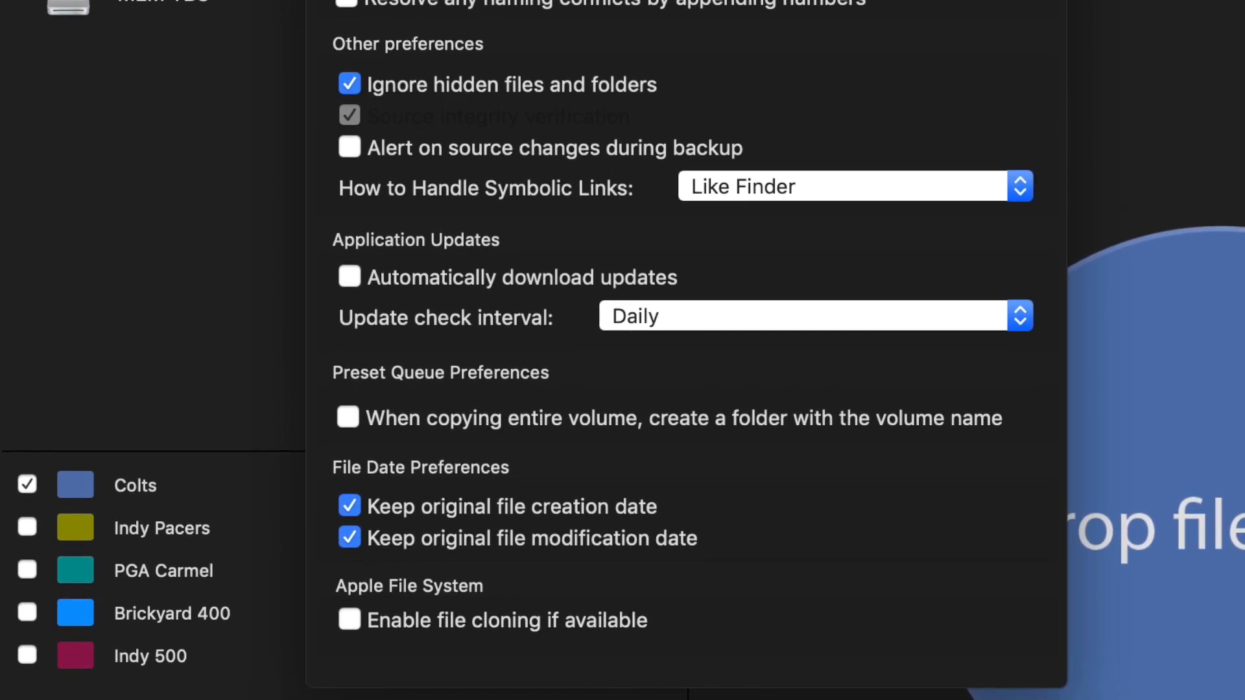